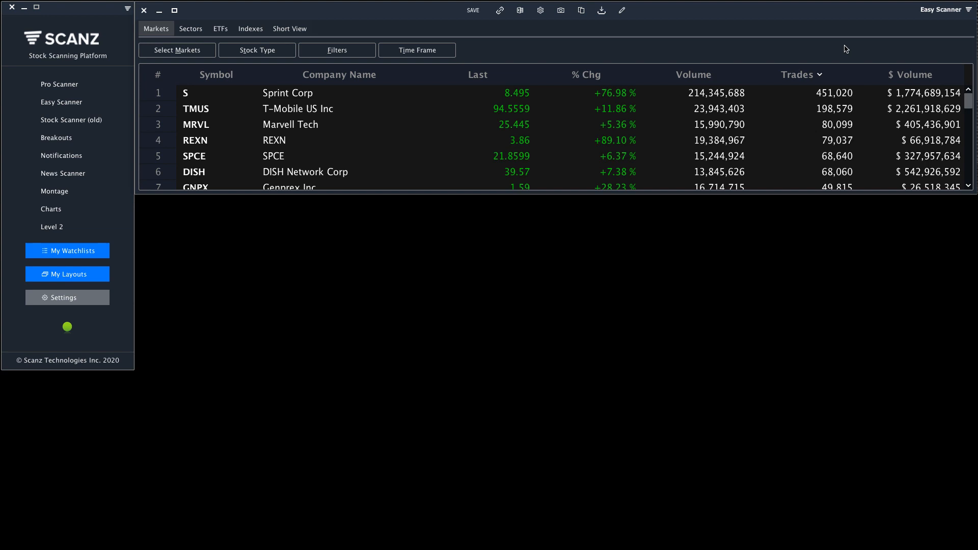
mouse_move(741, 40)
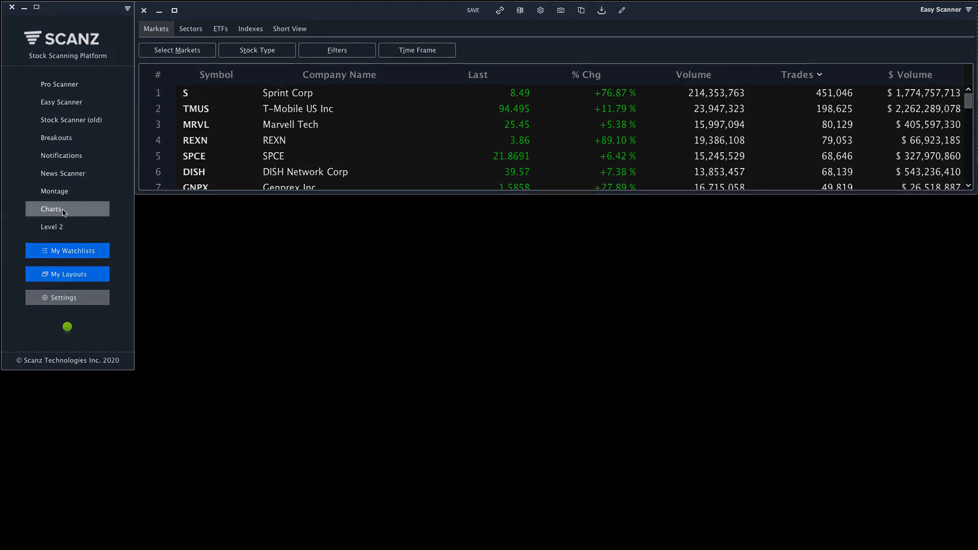
Open three chart windows from the Charts sidebar, placed beneath the Easy Scanner
click(51, 209)
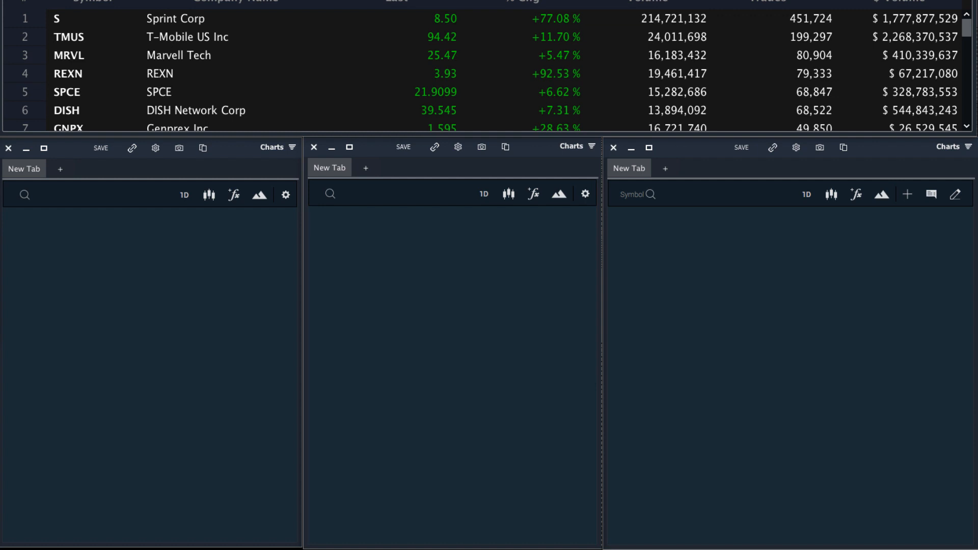
mouse_move(248, 187)
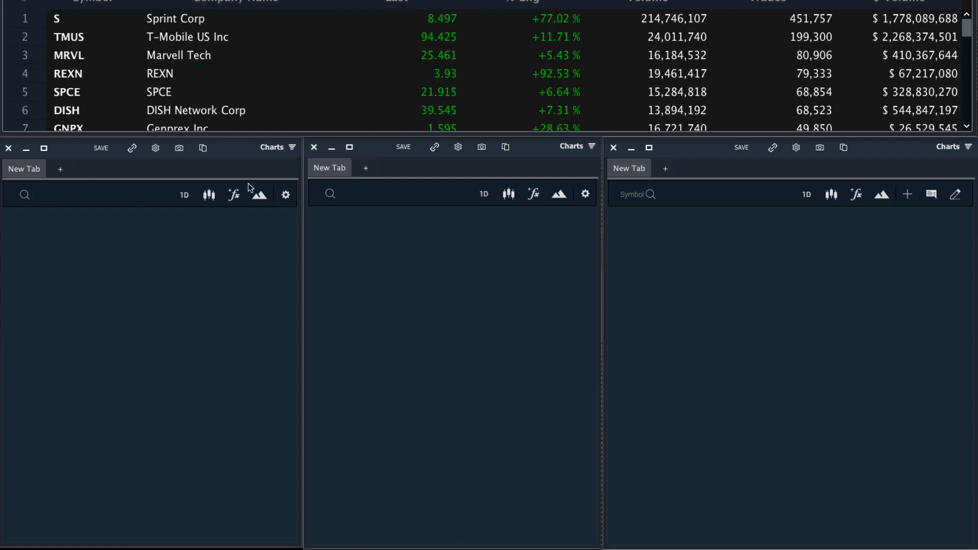
Switch the left chart to 5 Min and the middle chart to 1 Hour
click(184, 195)
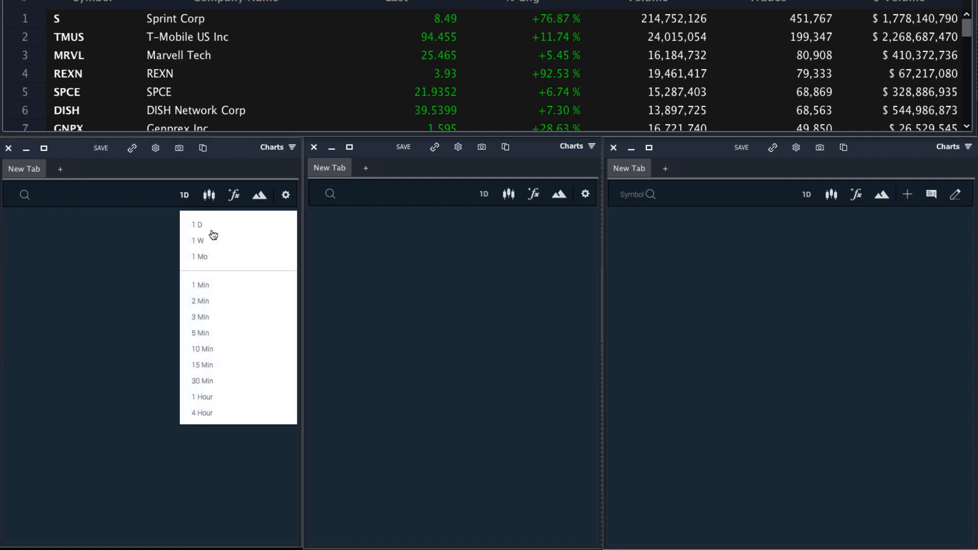
click(199, 333)
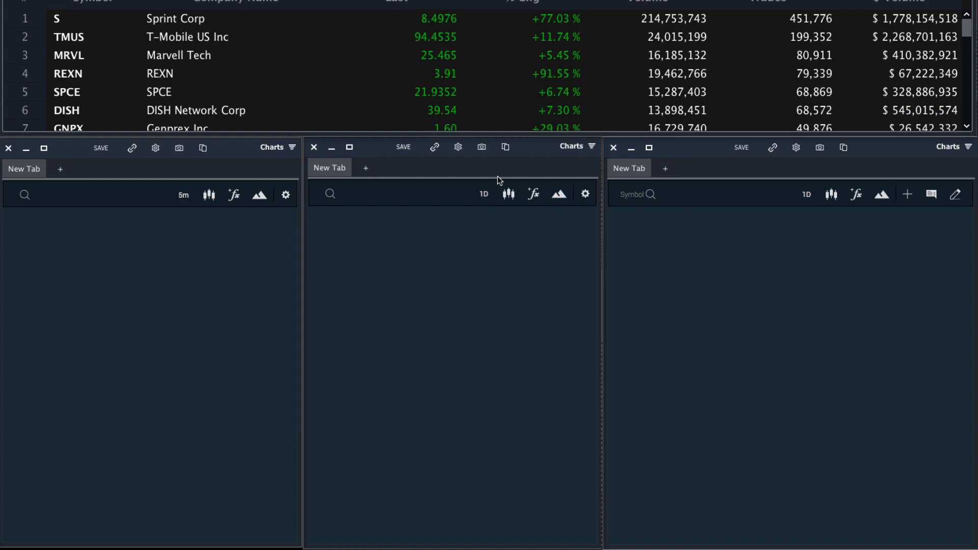
click(484, 194)
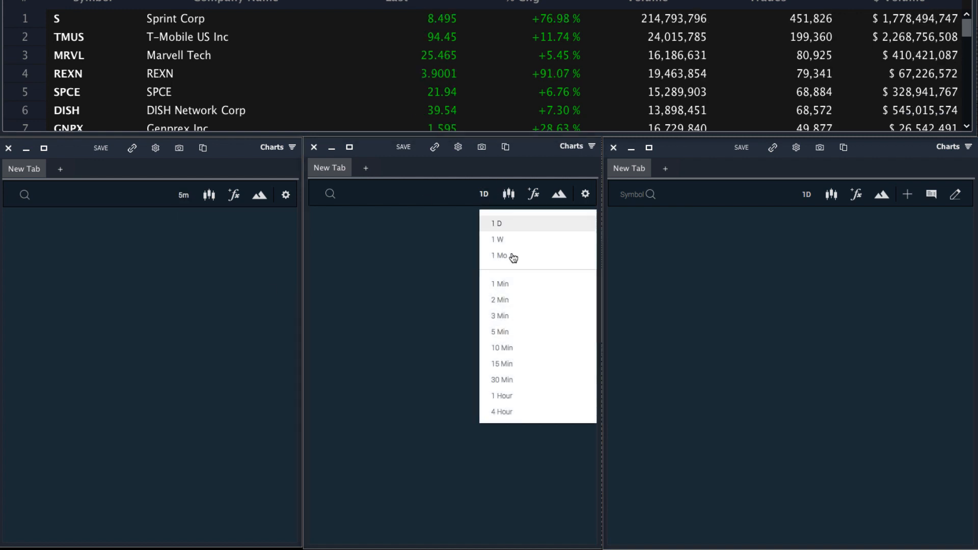
click(501, 395)
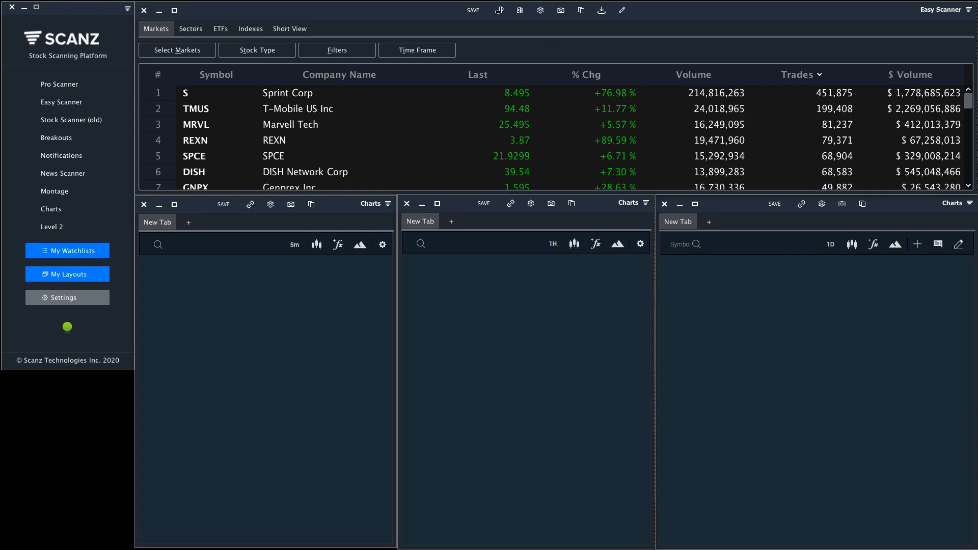
mouse_move(499, 10)
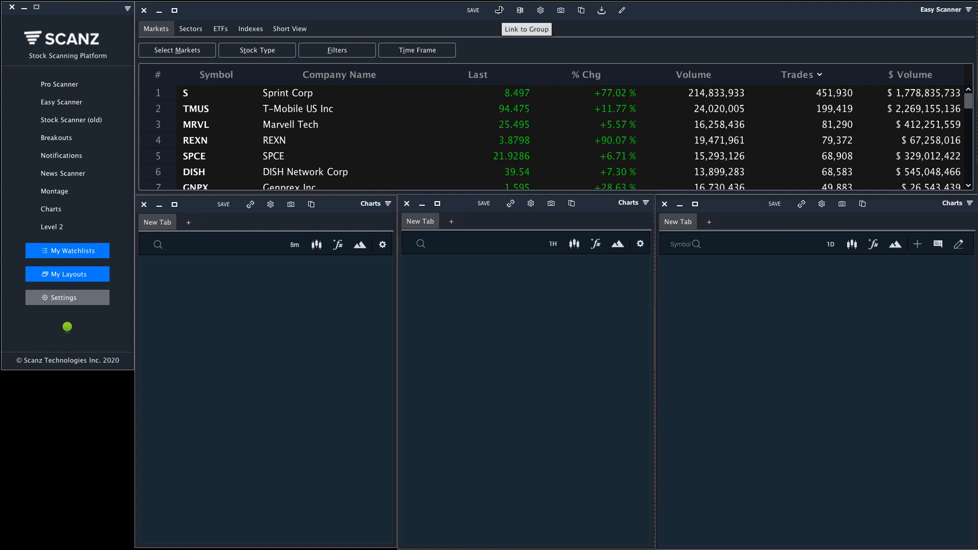
Put the scanner and charts in the blue link group and load Sprint from the scanner
click(500, 10)
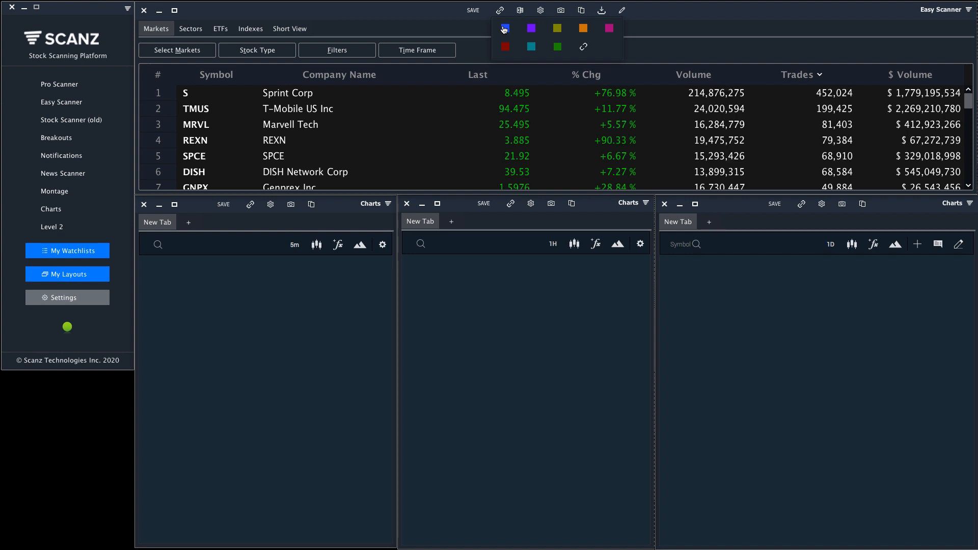
click(506, 28)
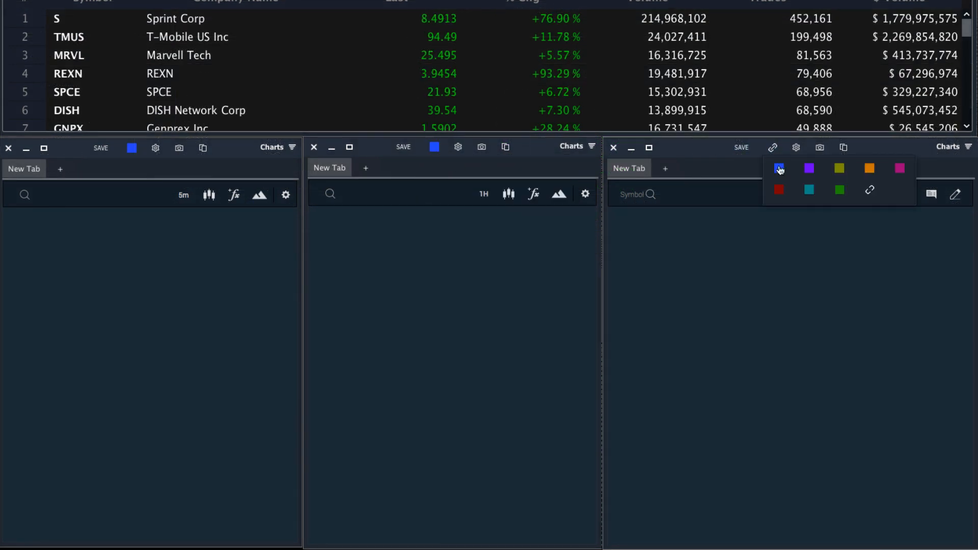
click(778, 169)
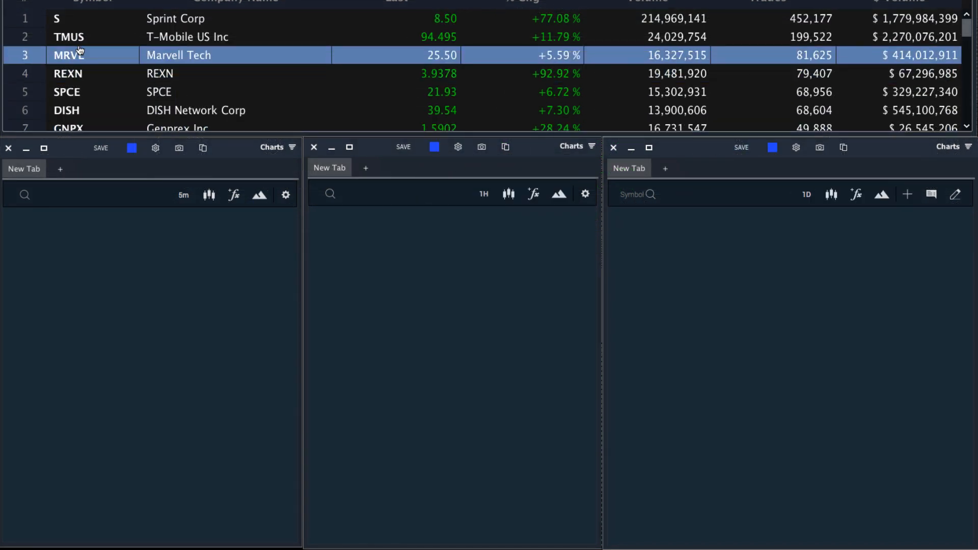
click(75, 19)
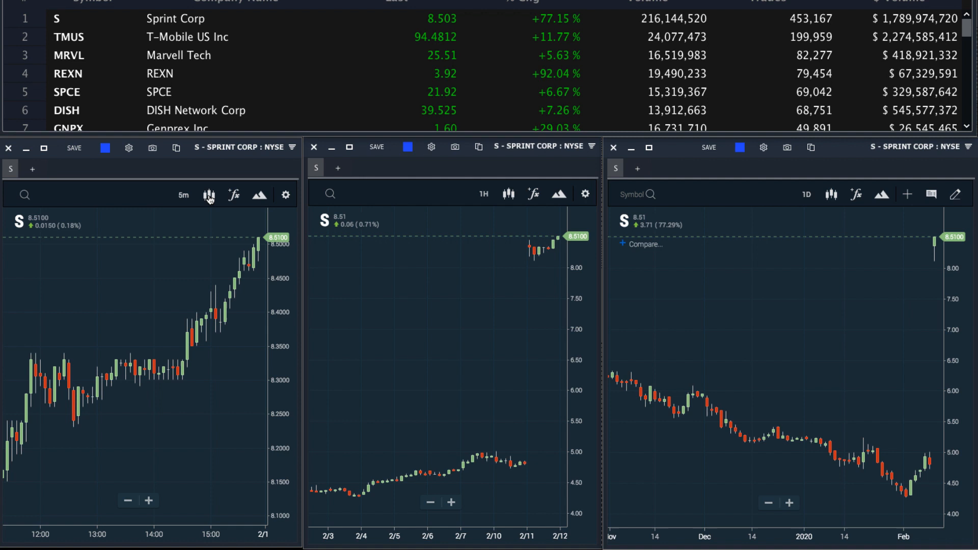
Add a moving average and Volume Chart to the 5-minute Sprint chart
click(208, 194)
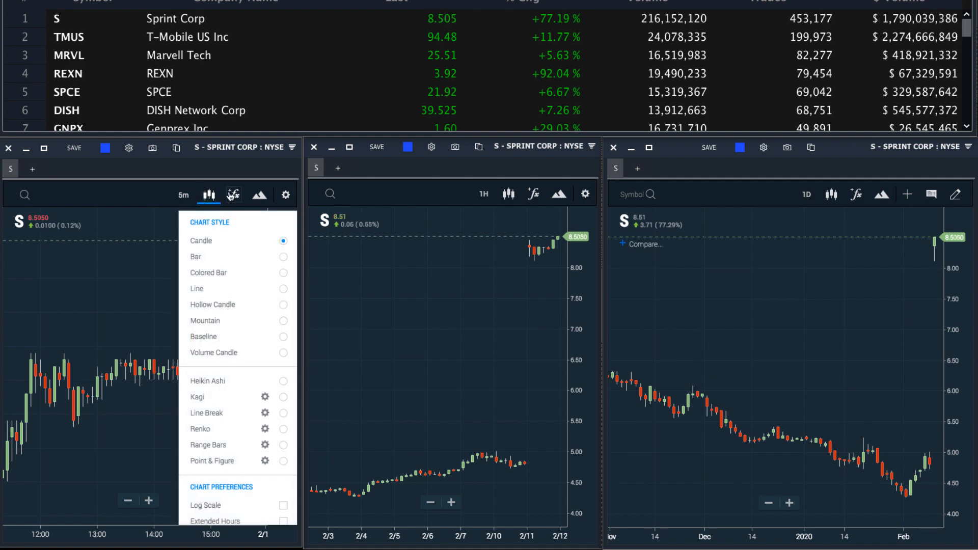
click(233, 195)
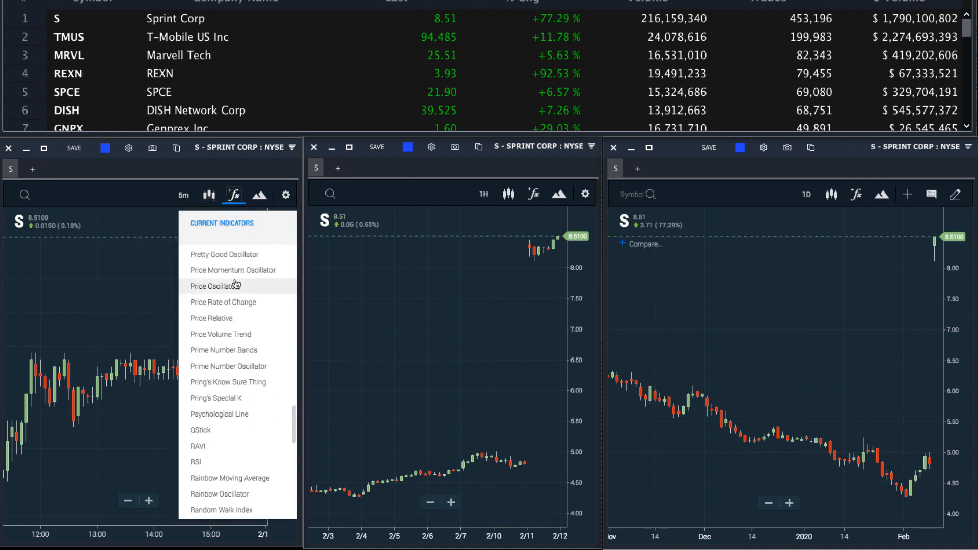
scroll(down, 3)
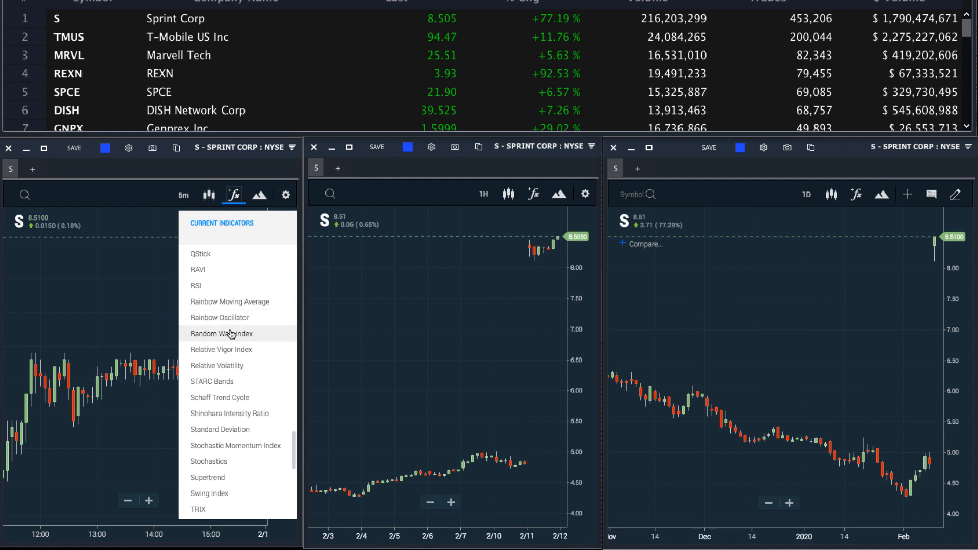
scroll(down, 3)
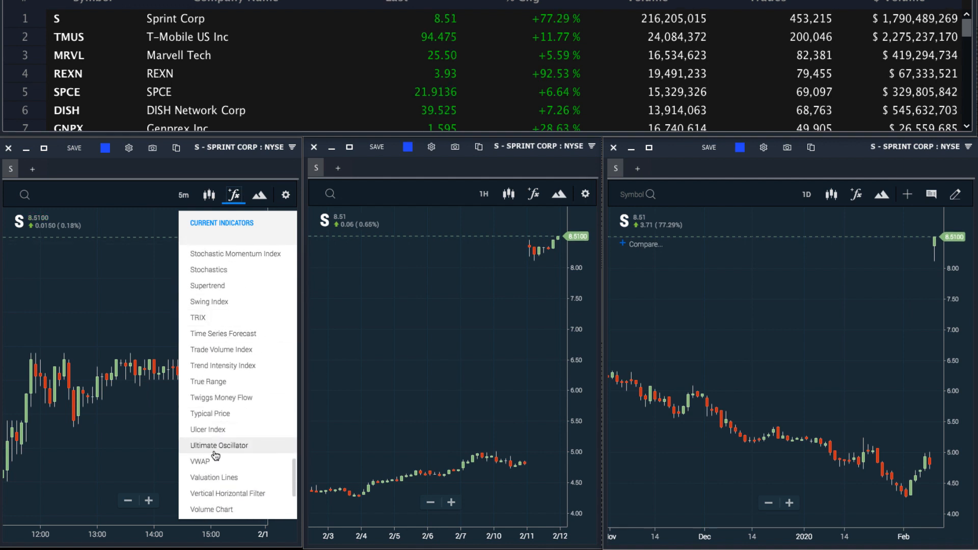
scroll(down, 3)
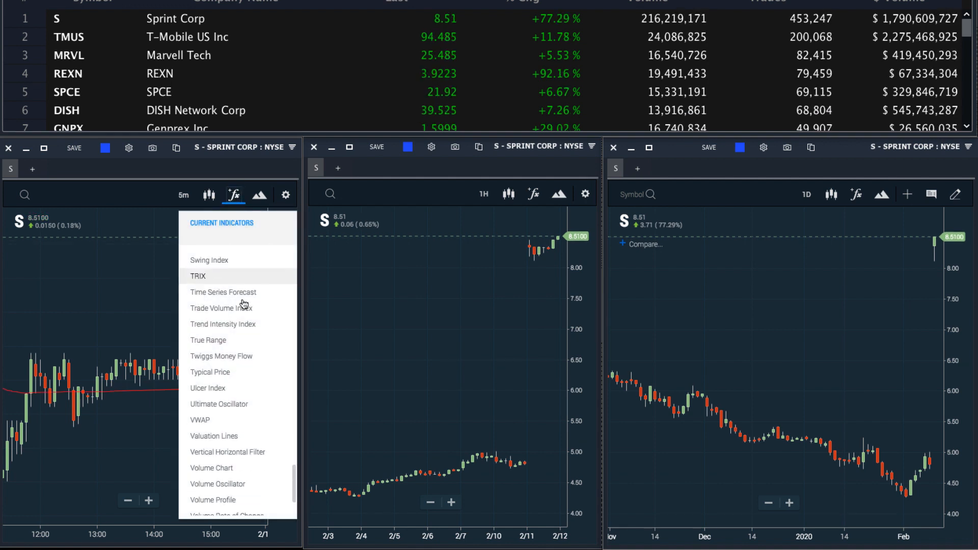
scroll(down, 3)
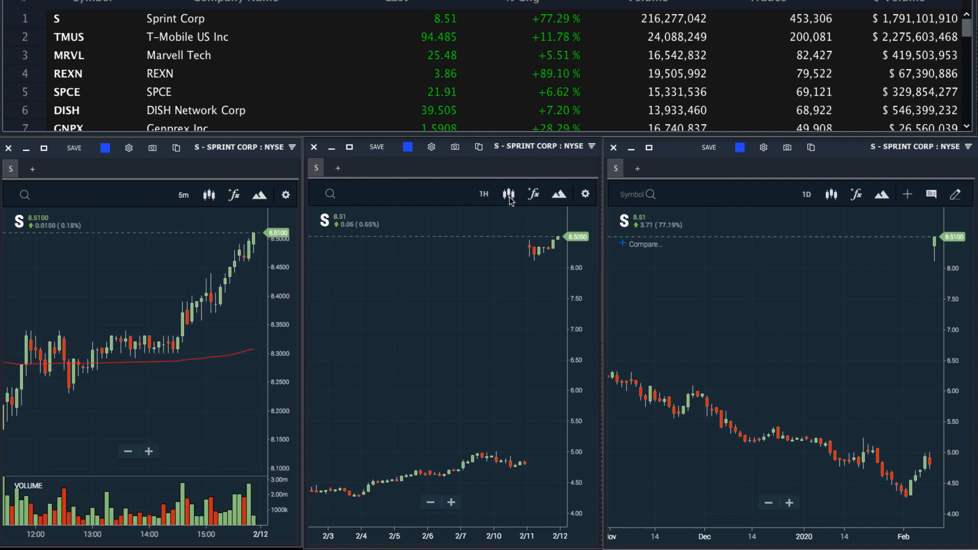
Add Volume Chart and a 50-period moving average to the 1H chart
click(533, 194)
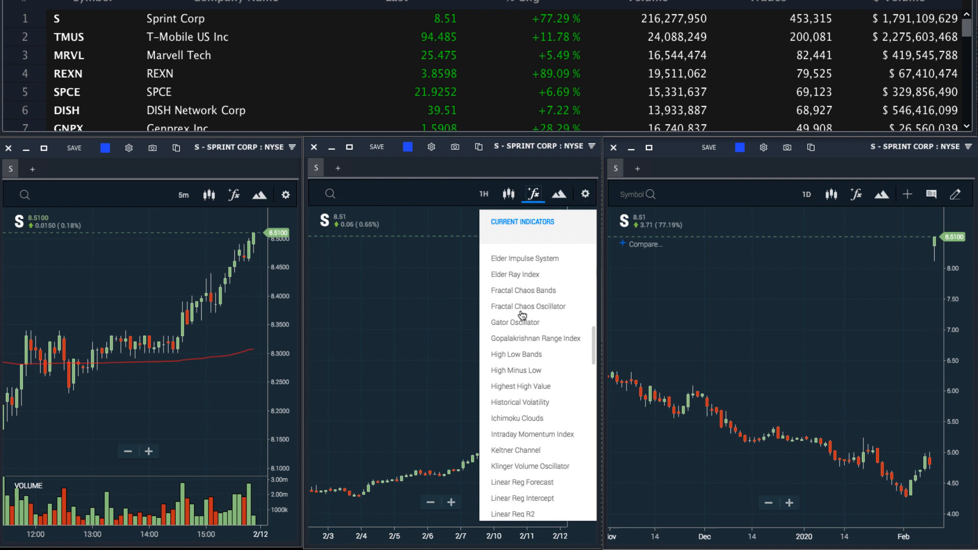
scroll(down, 3)
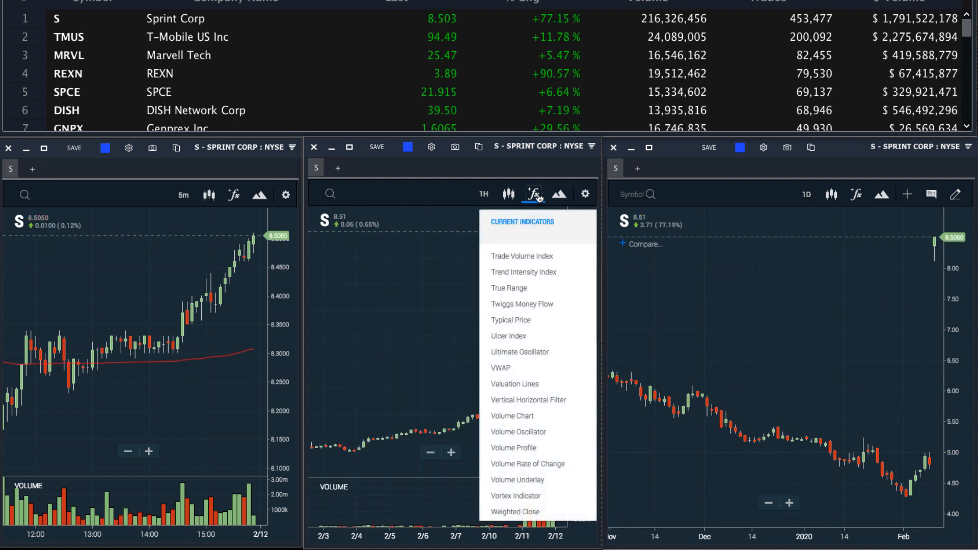
scroll(down, 3)
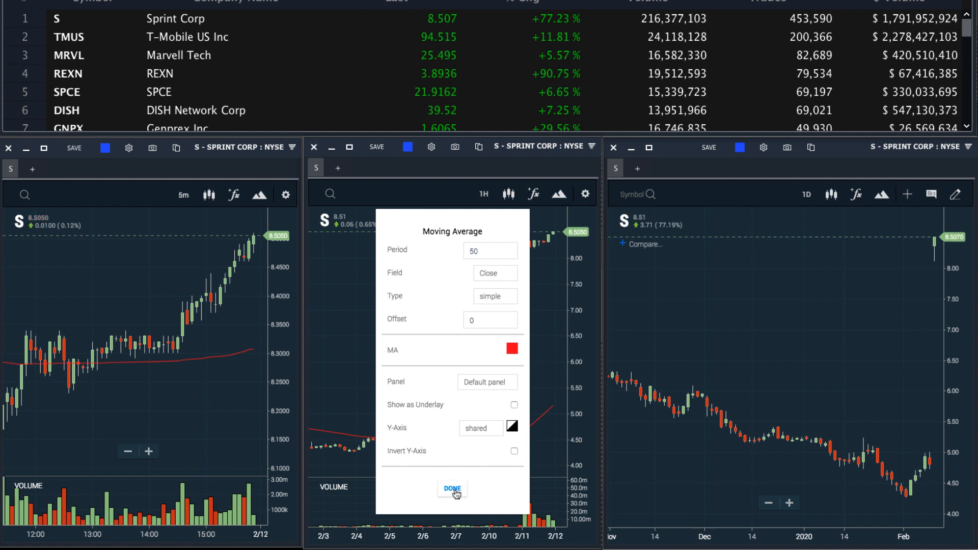
click(452, 489)
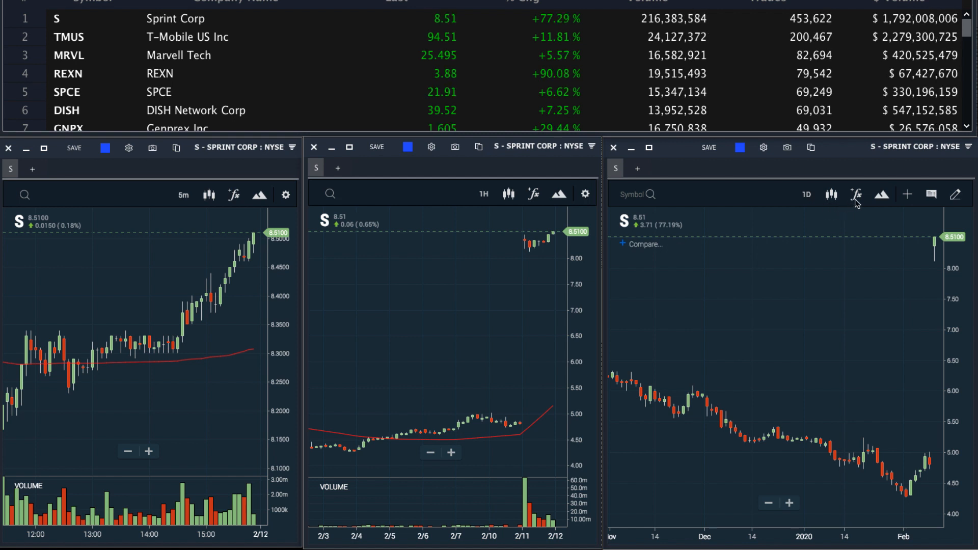
Give the 1D chart Volume Chart, RSI (14) and a blue 200-period moving average
click(857, 195)
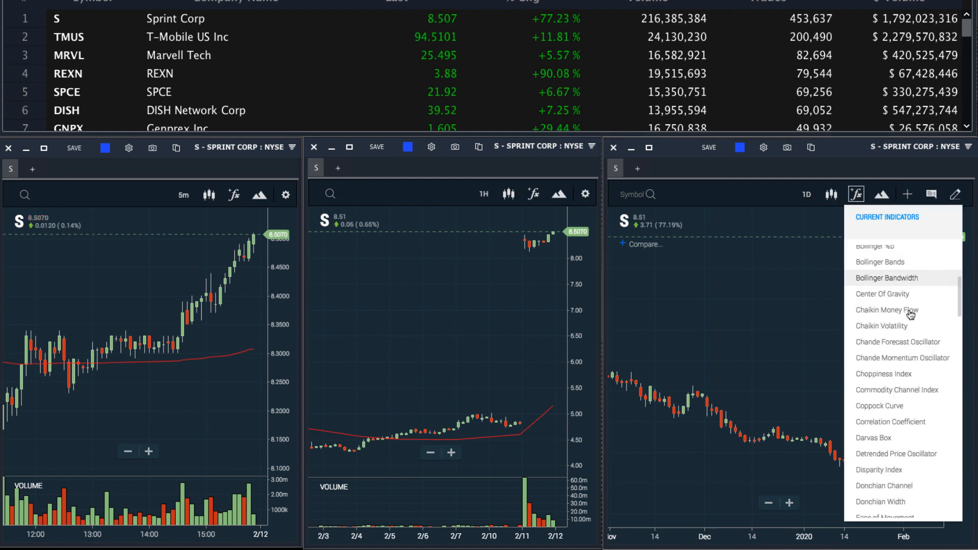
scroll(down, 3)
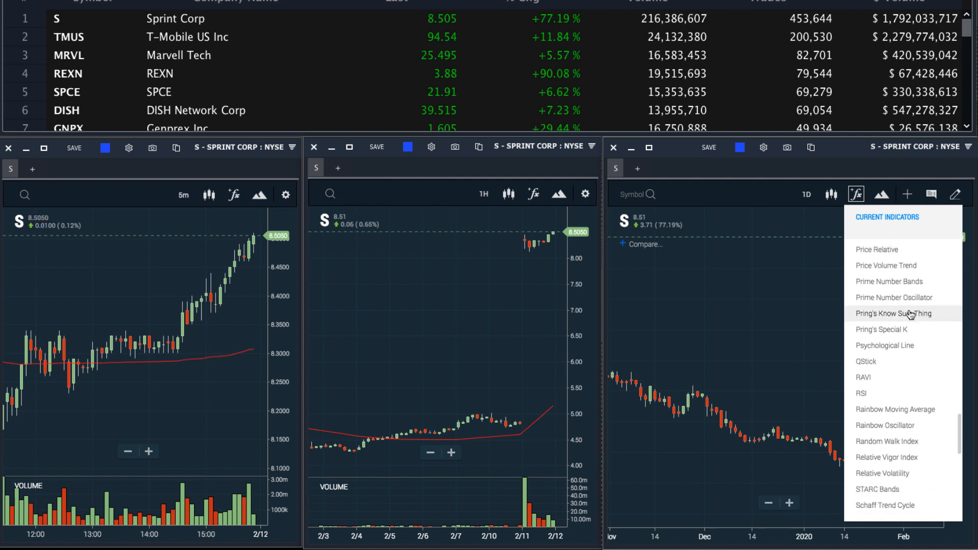
click(856, 195)
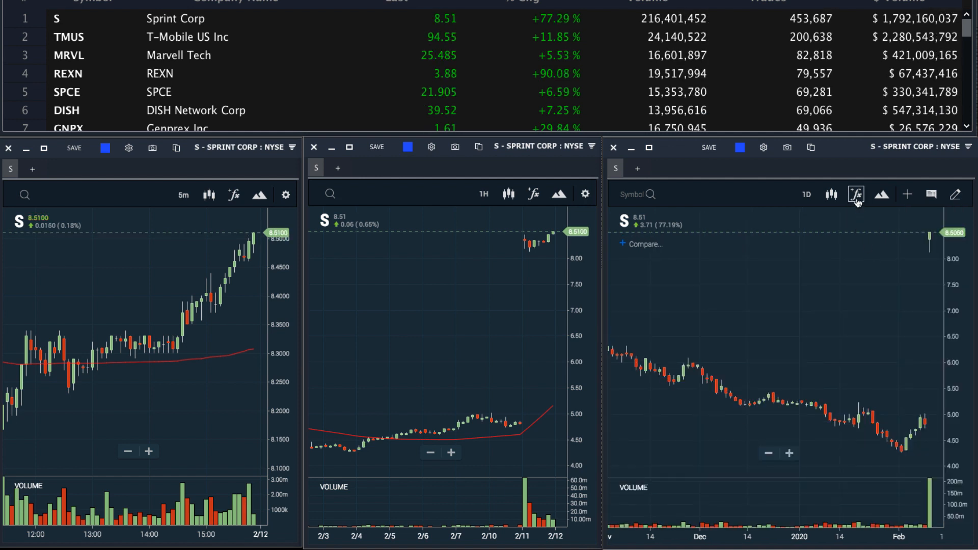
click(855, 194)
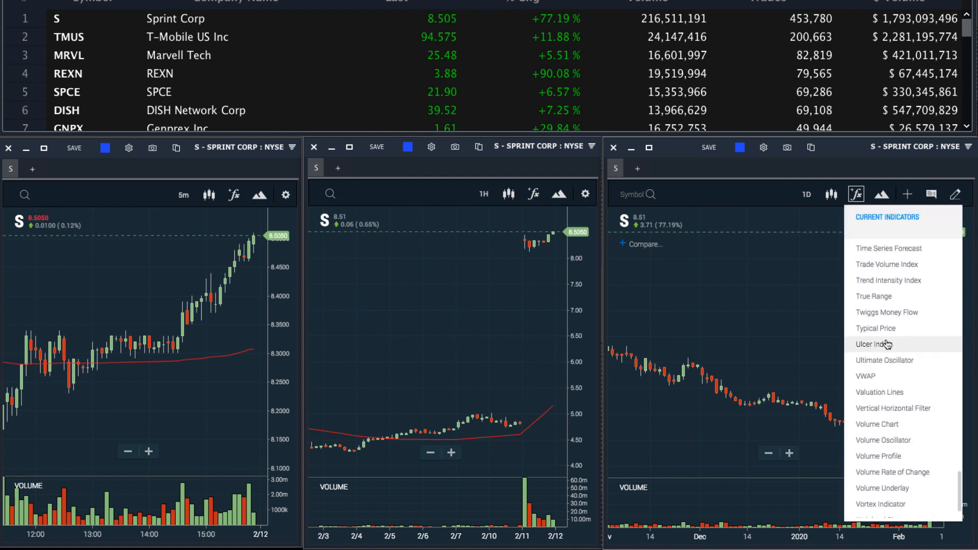
scroll(up, 3)
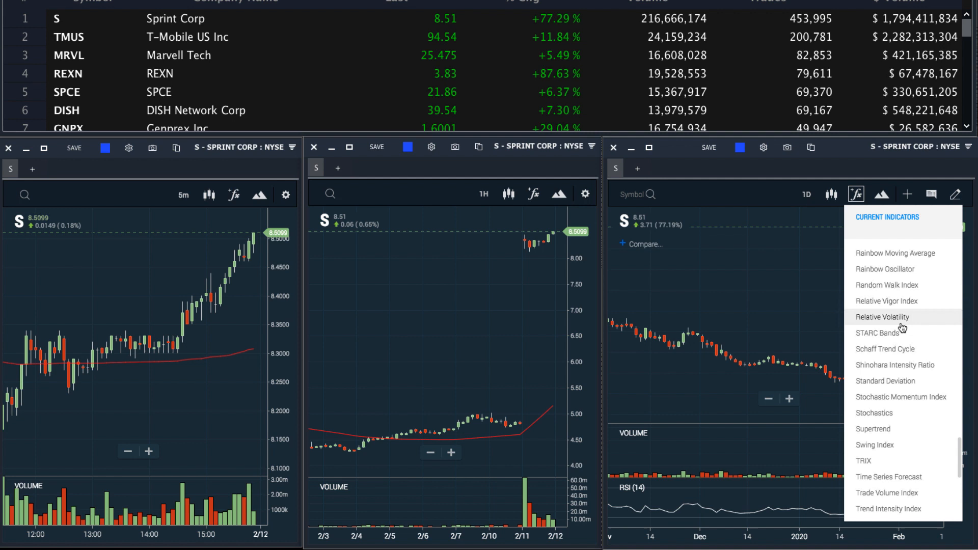
scroll(up, 3)
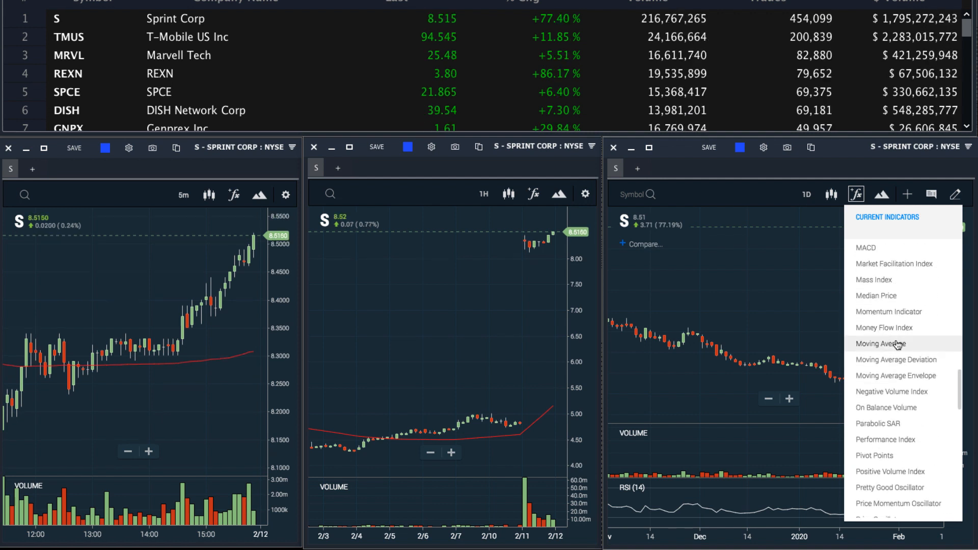
click(880, 344)
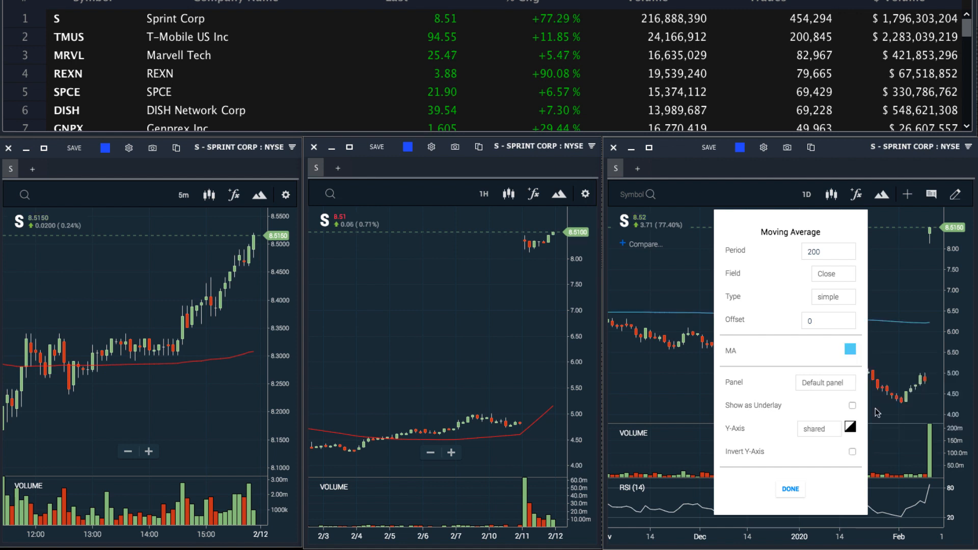
click(789, 489)
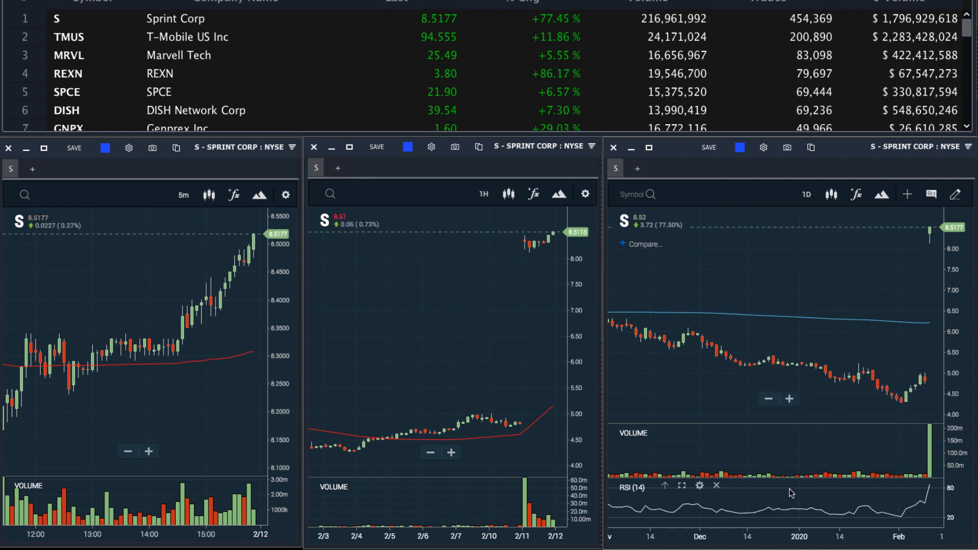
mouse_move(732, 334)
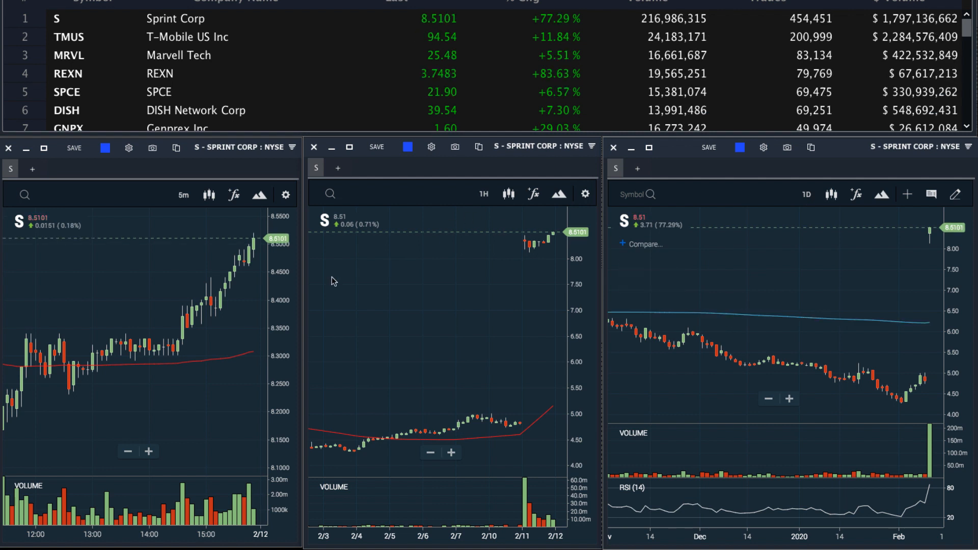
Load TMUS, then SPCE, from the Easy Scanner into the linked charts
click(68, 37)
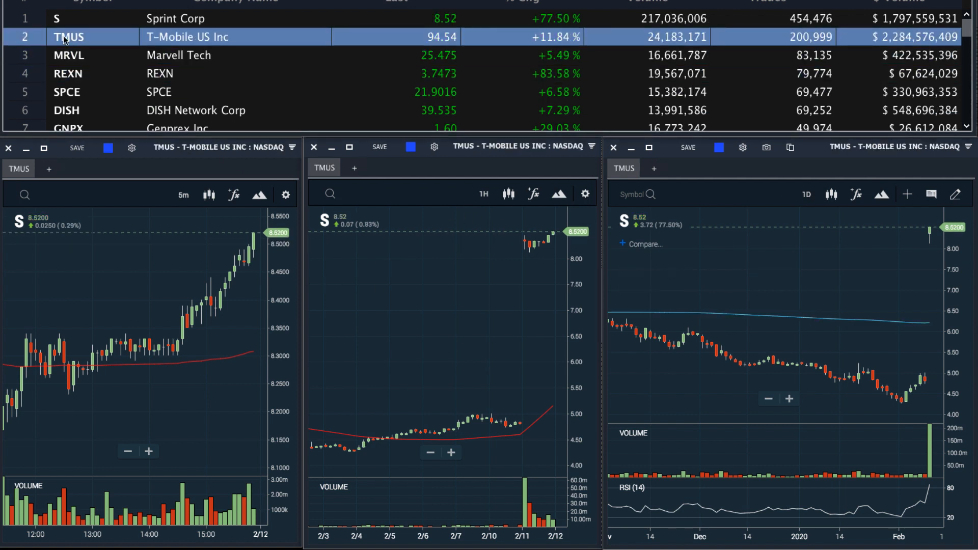
click(67, 36)
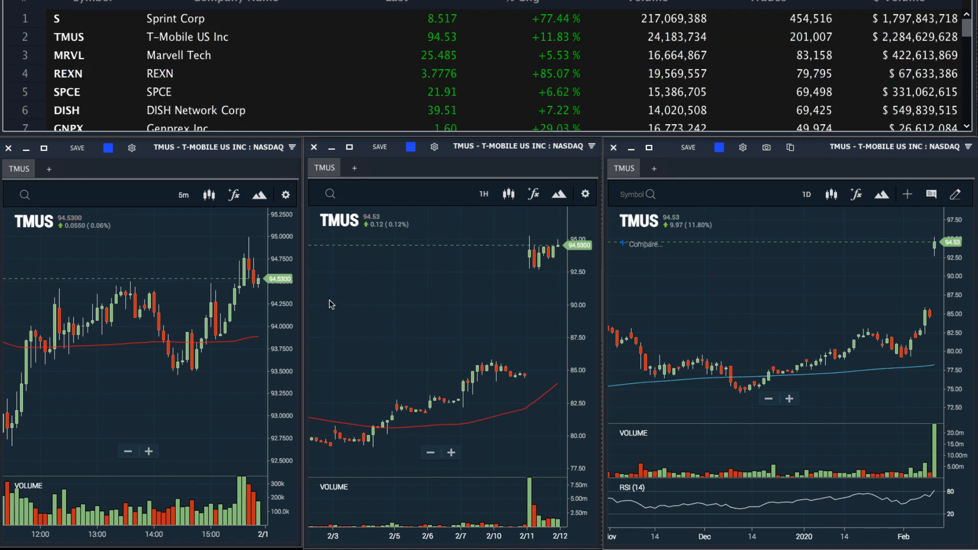
mouse_move(139, 272)
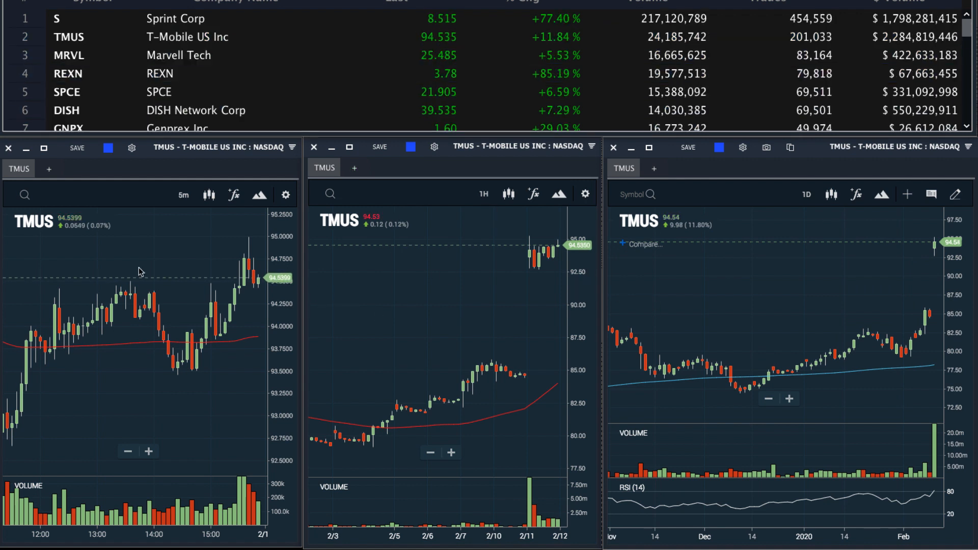
mouse_move(780, 311)
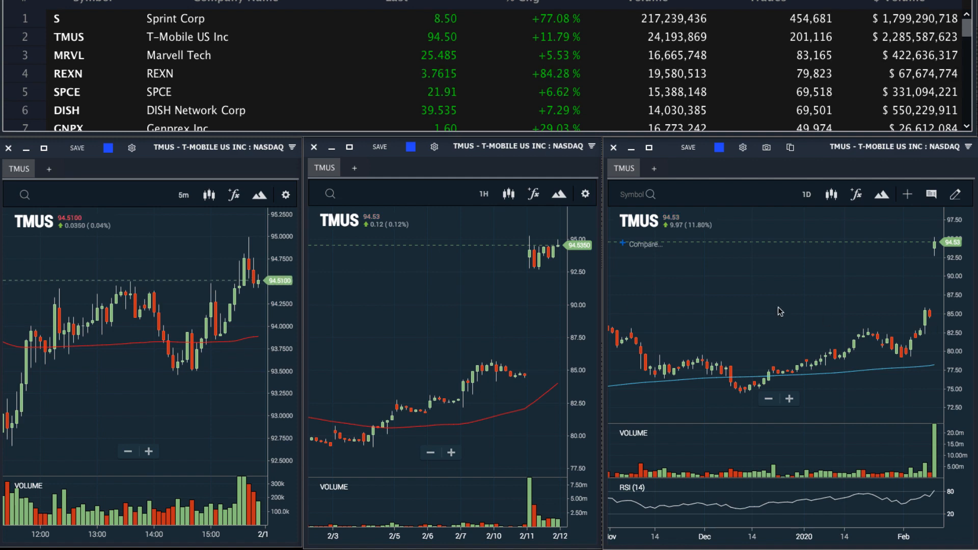
click(67, 73)
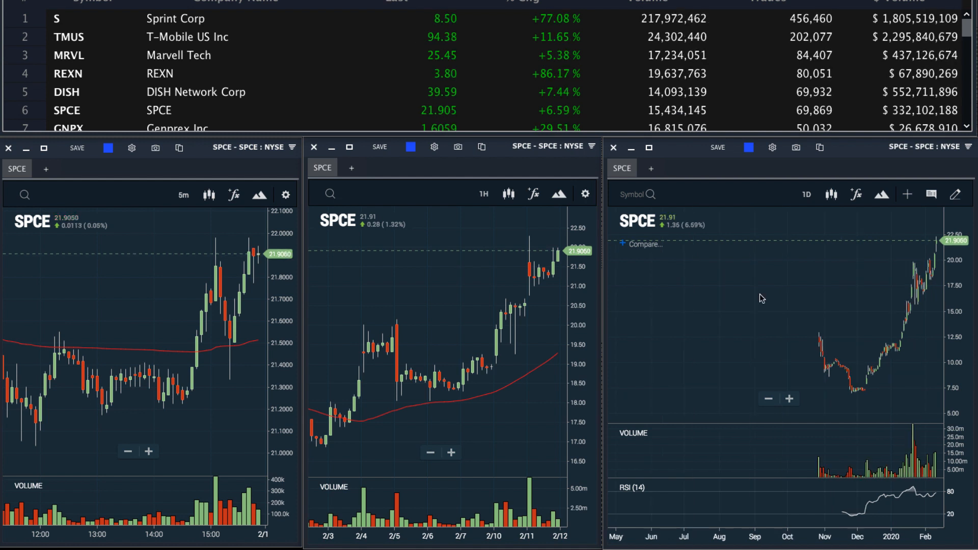
mouse_move(852, 296)
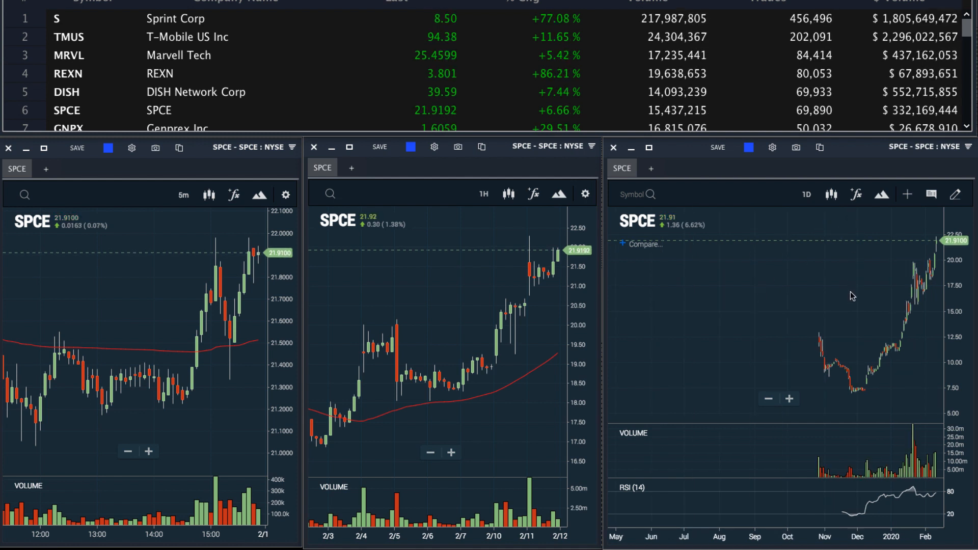